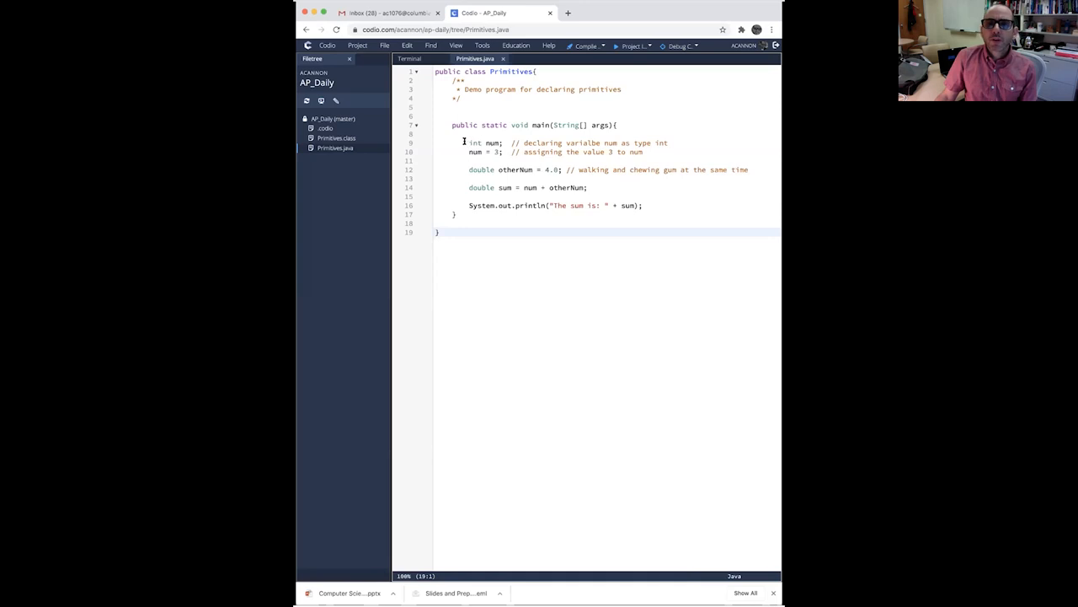
Step: Highlight the num declaration, then mark the .0 decimal part of otherNum's value 4.0
left_click_drag(465, 141, 667, 142)
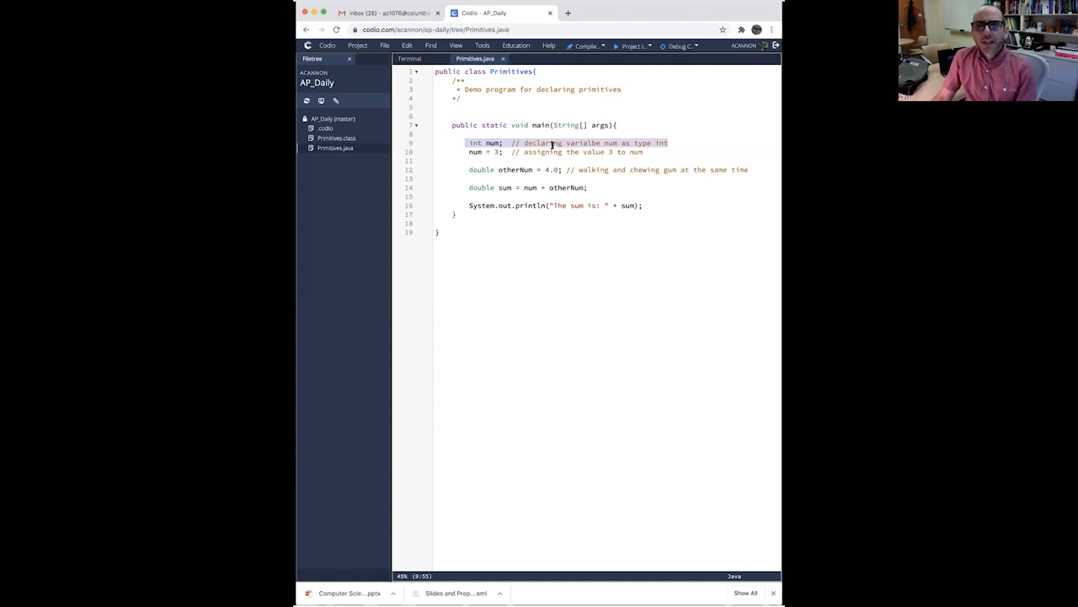
mouse_move(464, 151)
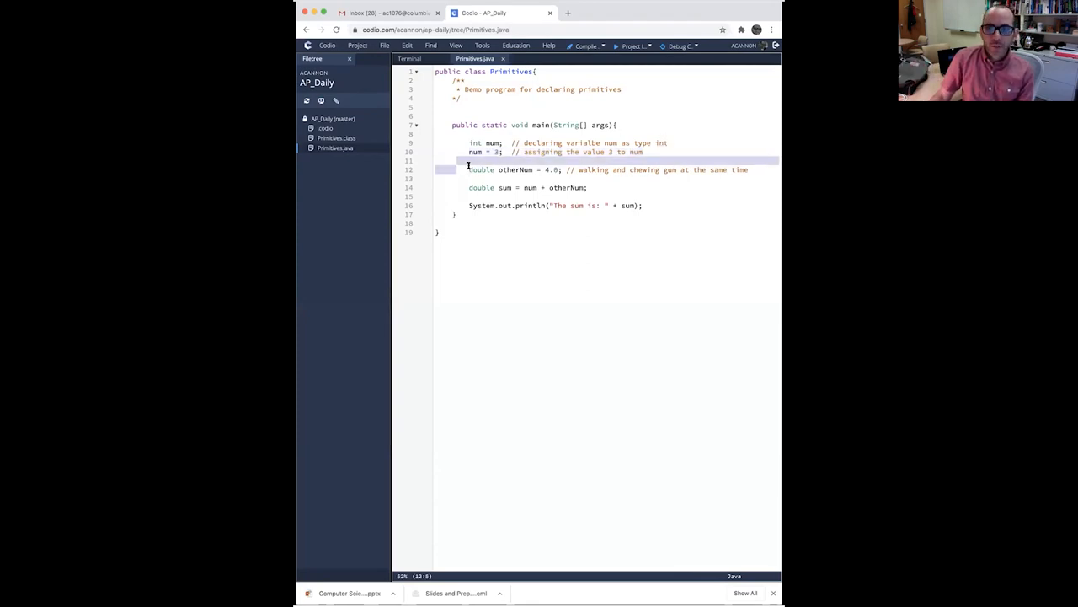
left_click_drag(468, 168, 748, 169)
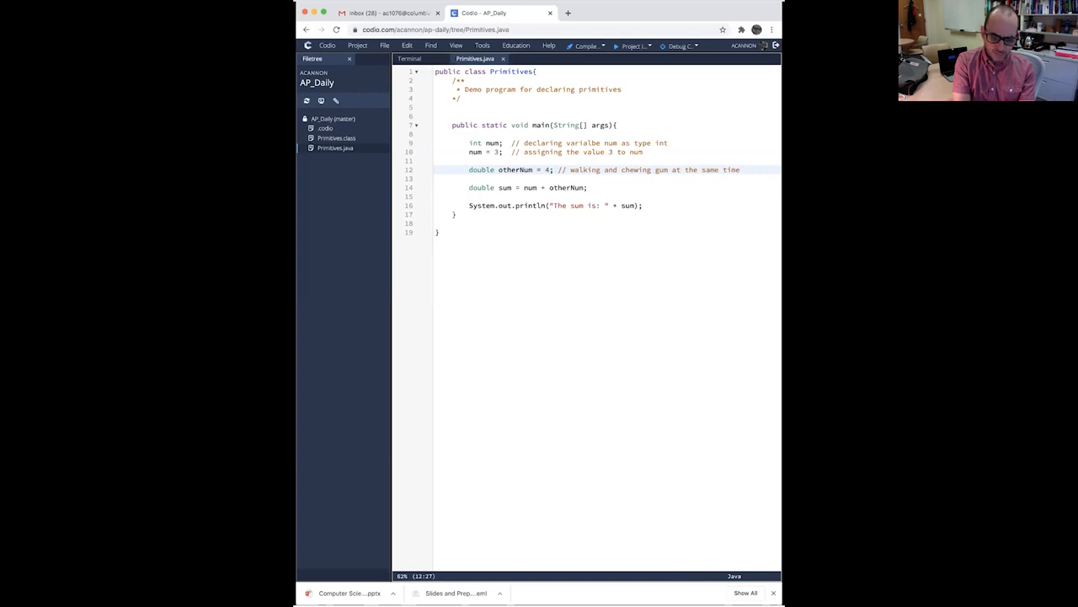
Step: Restore otherNum's value to the decimal 4.0 by adding .0 after the 4
type(".0")
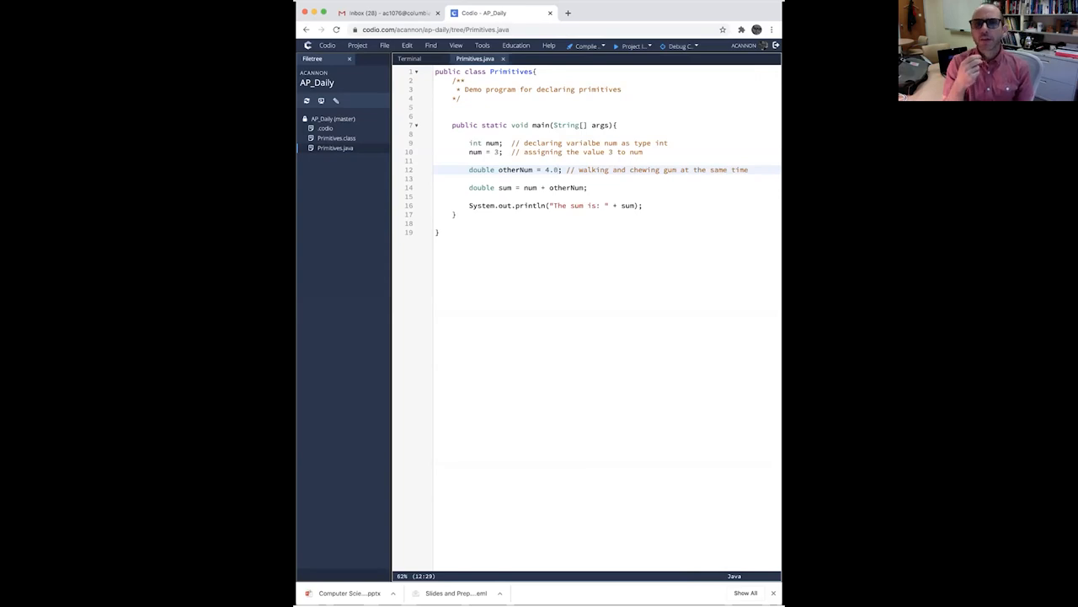
left_click(555, 179)
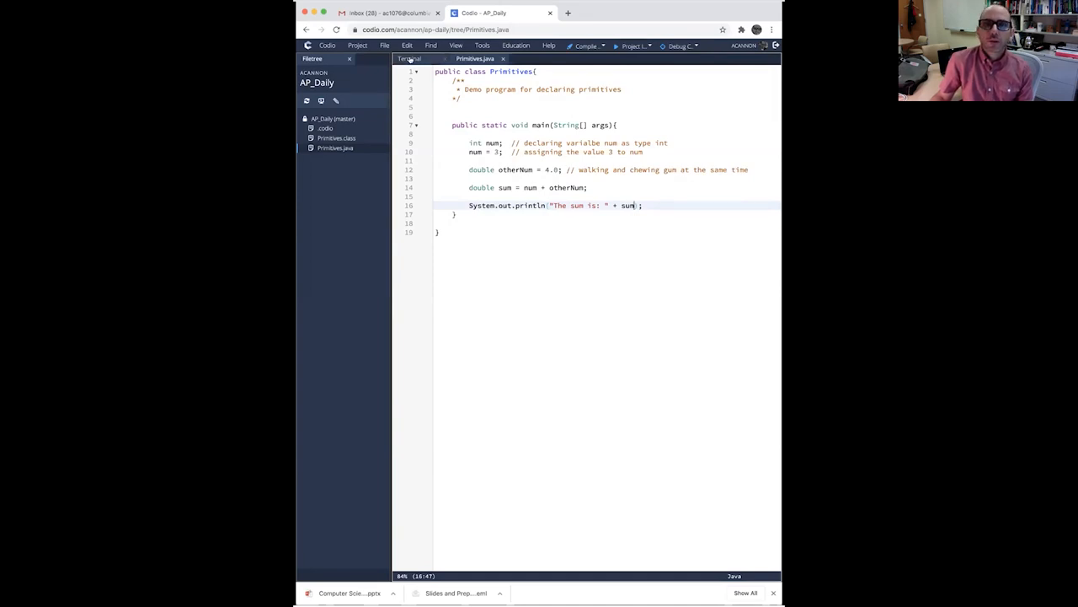
Step: Compile with javac Primitives.java and run java Primitives in the terminal, printing the sum 7.0
left_click(410, 58)
type("javac")
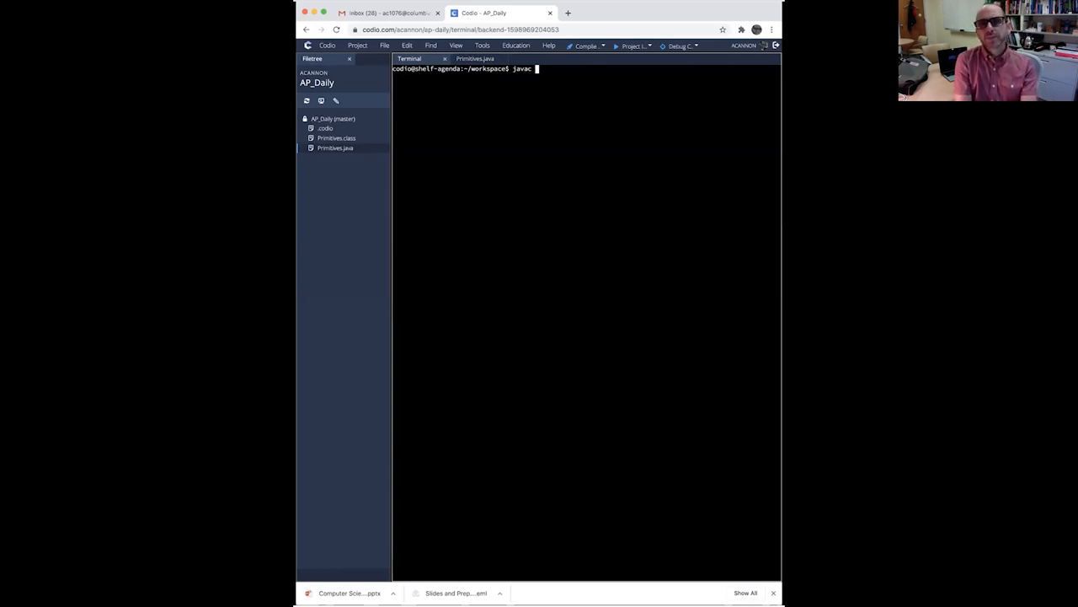
type("Primitives.java")
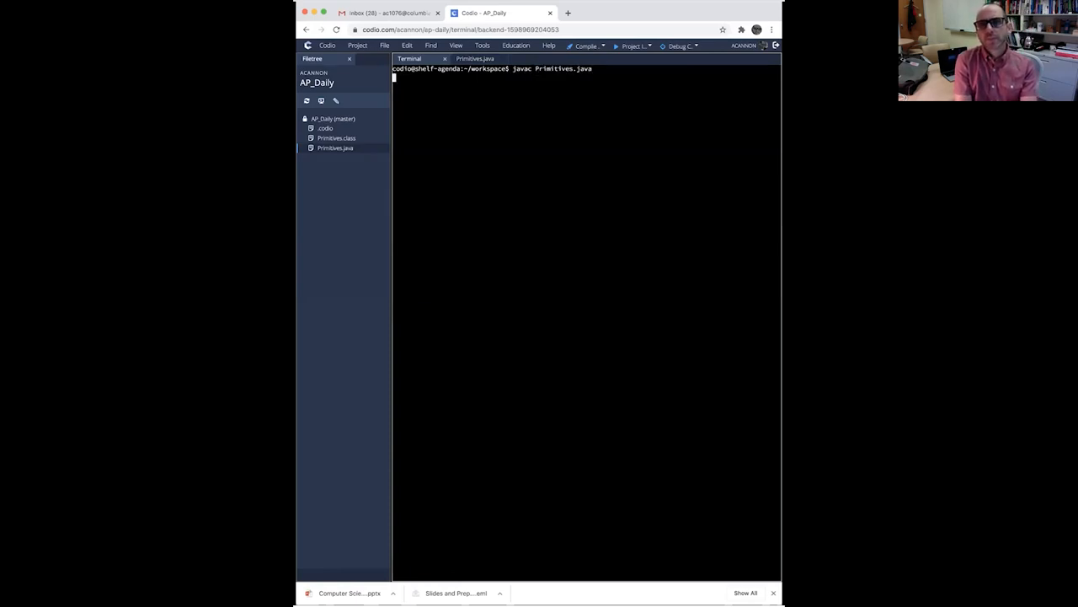
type("java Primitives")
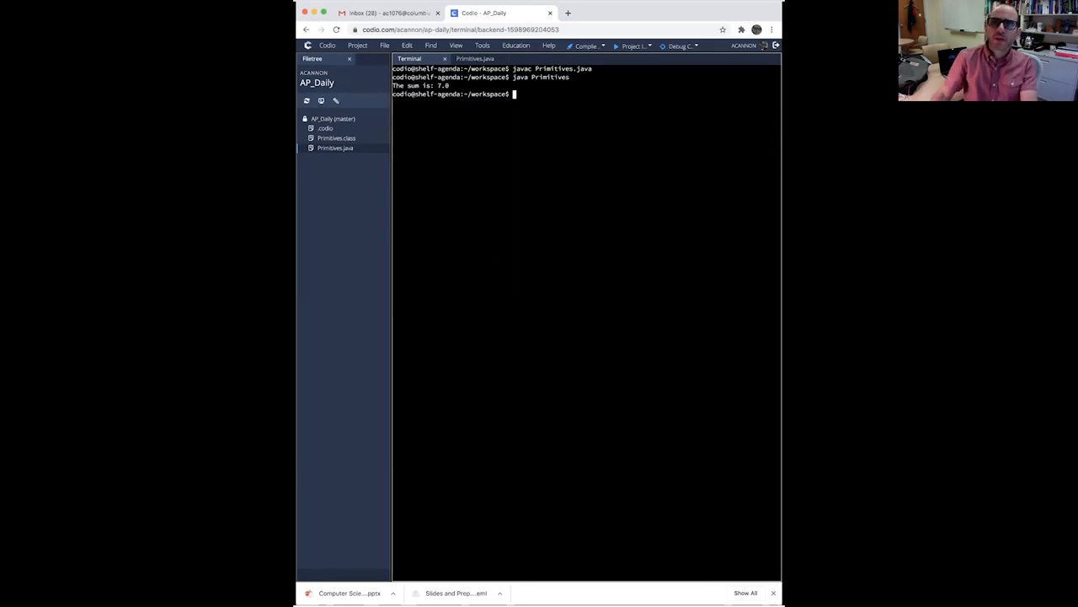
left_click(476, 57)
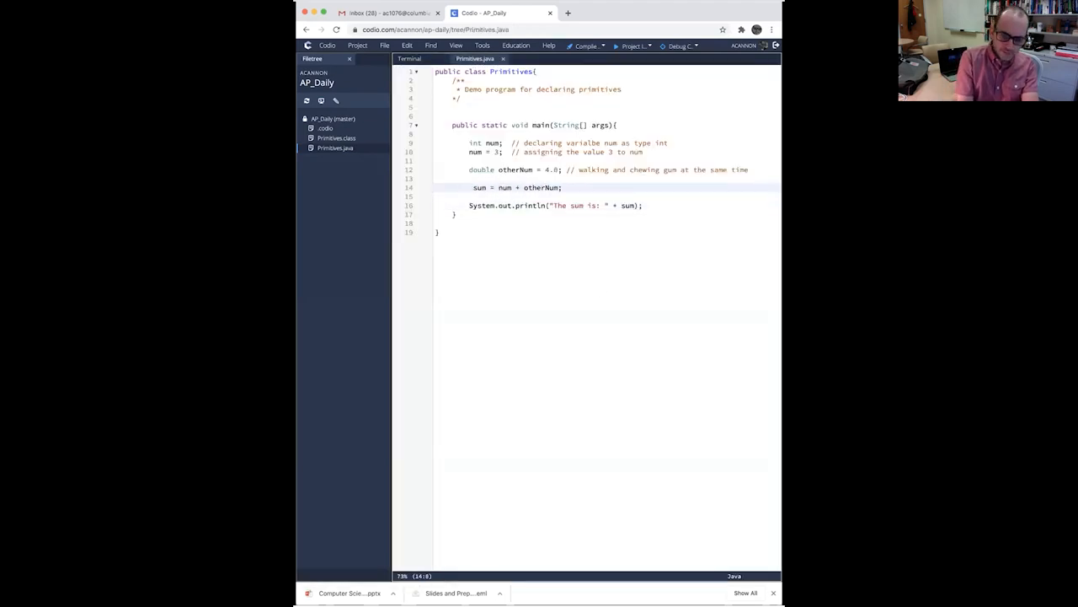
Step: Declare sum as int and recompile, triggering the lossy double-to-int conversion error
type("int")
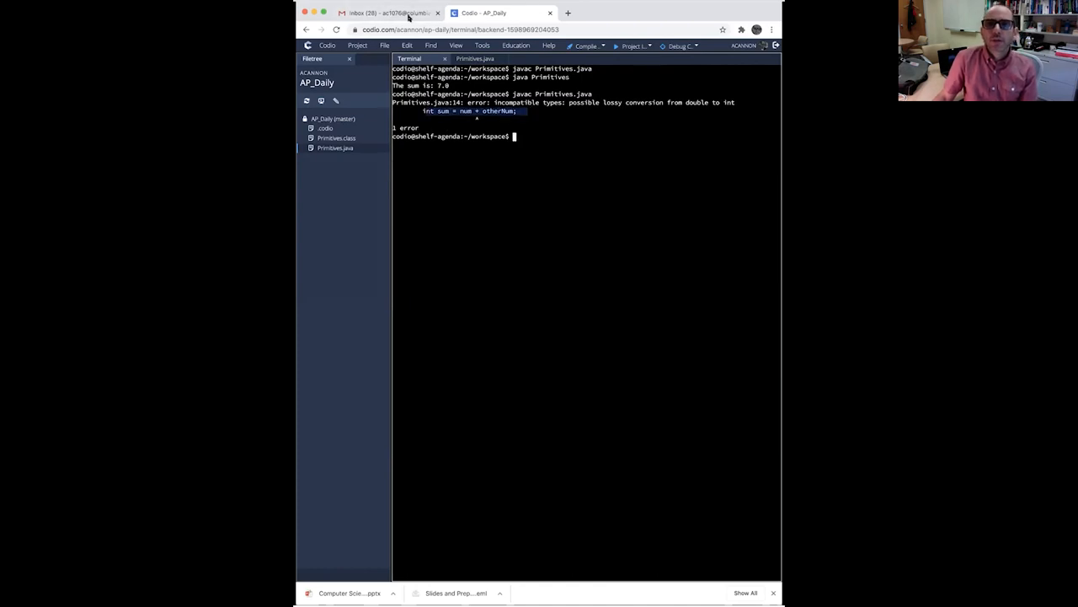
left_click(475, 58)
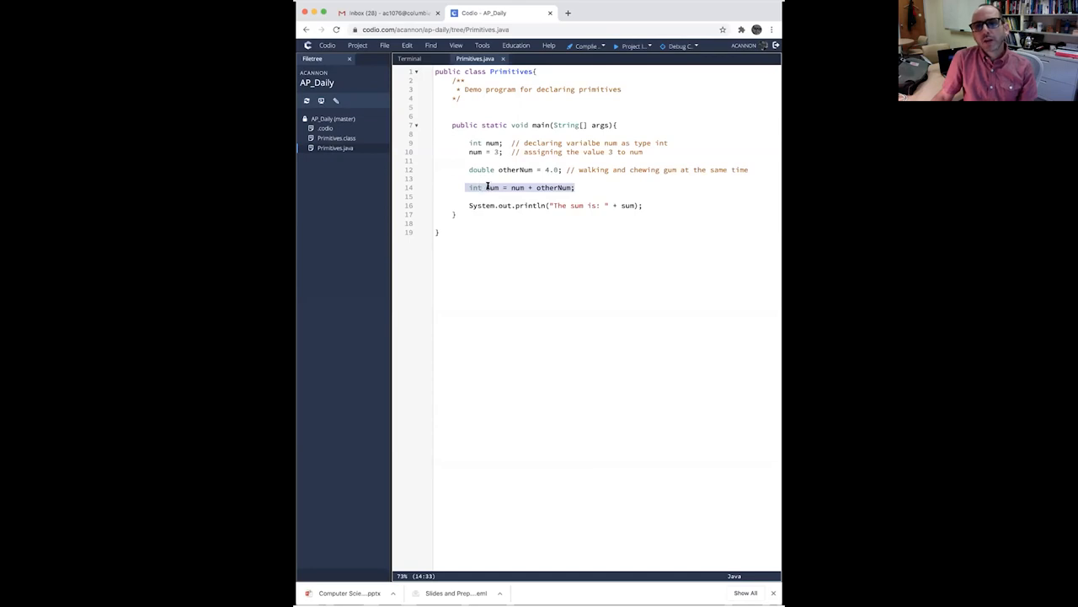
Step: Replace sum's int type with double again, then highlight num in the sum calculation
left_click(576, 187)
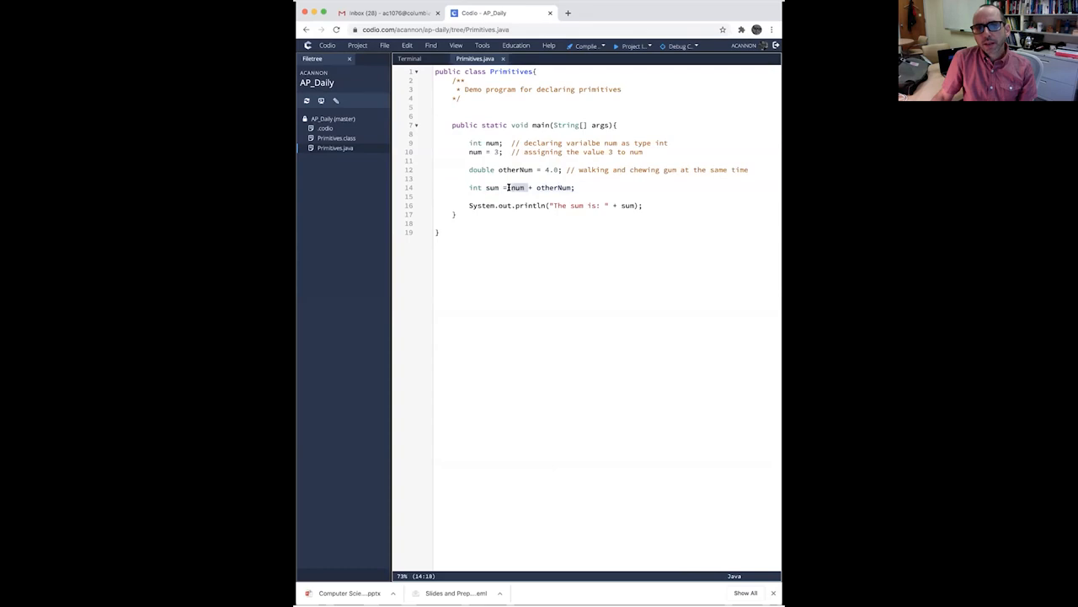
double_click(492, 187)
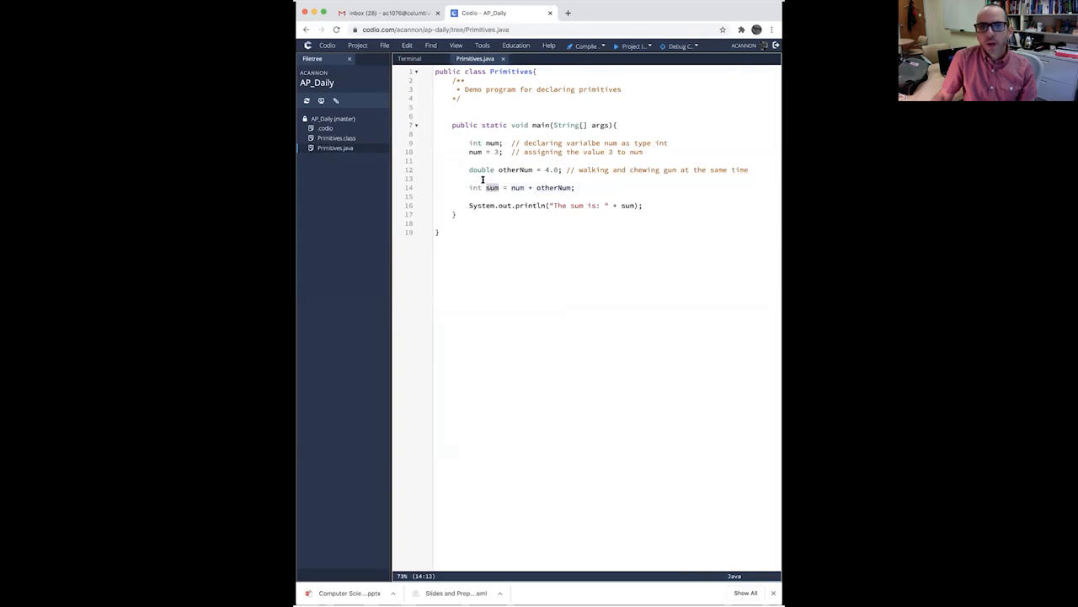
key("BackSpace")
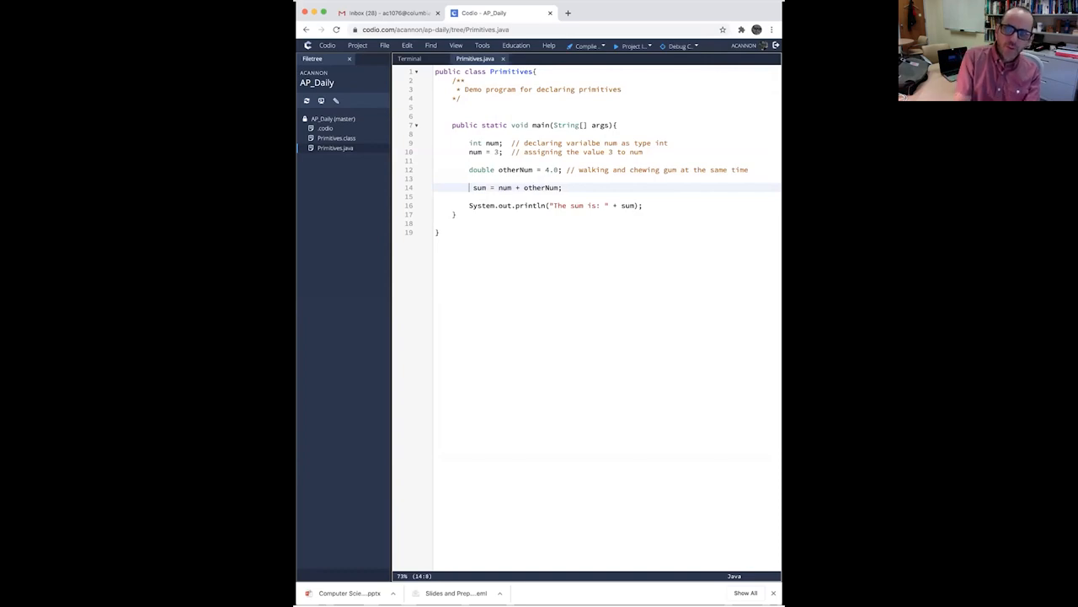
type("double")
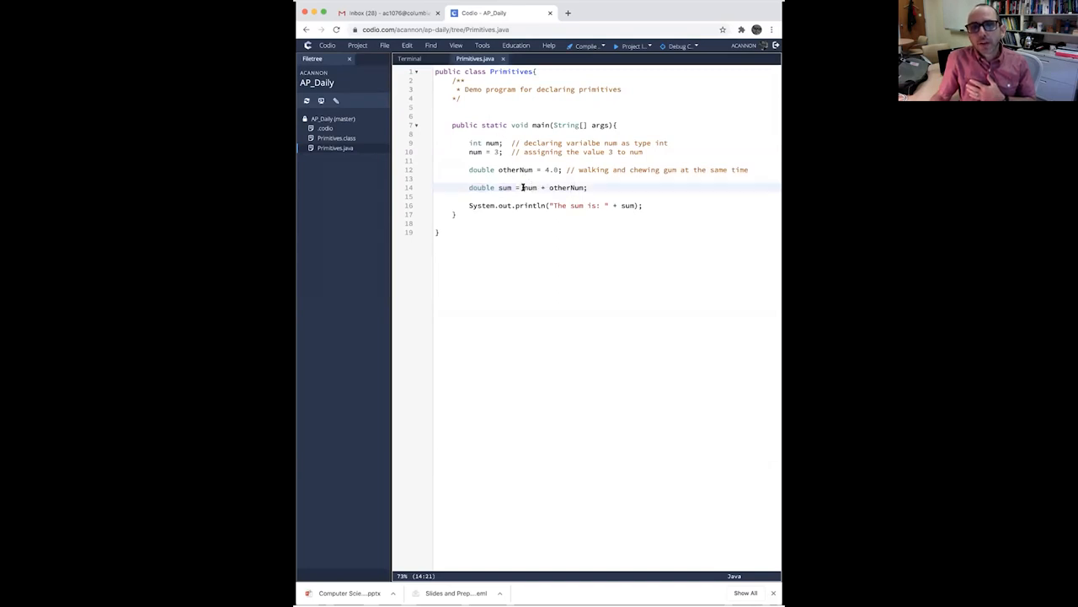
double_click(529, 187)
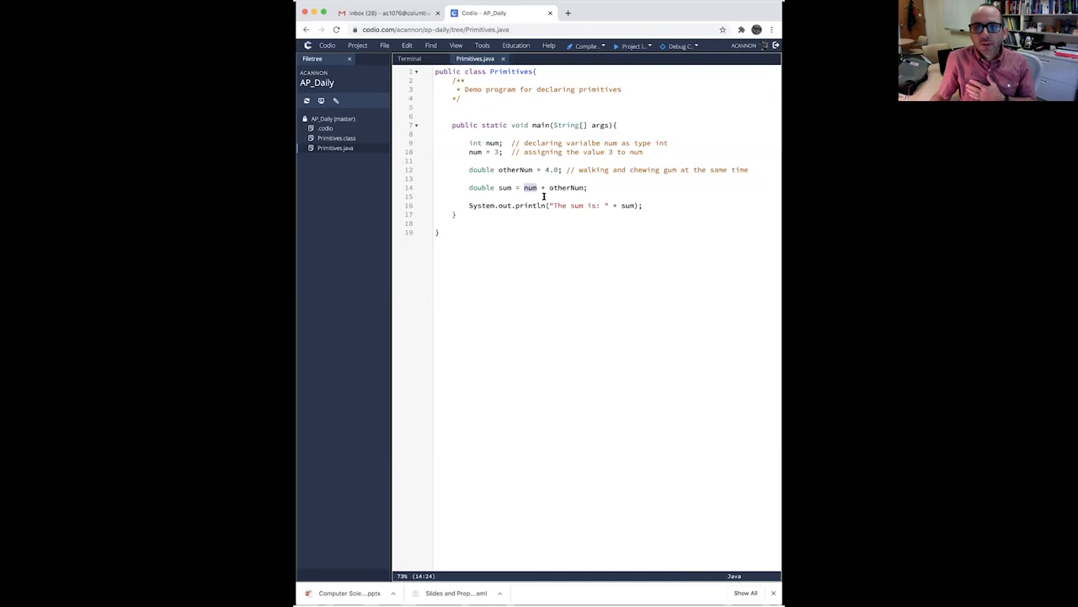